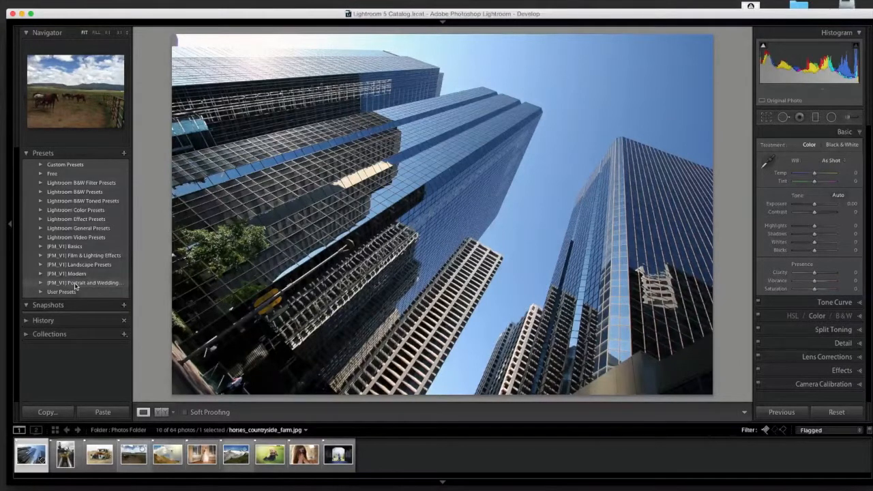
{"action": "mouse_move", "coordinate": [66, 363]}
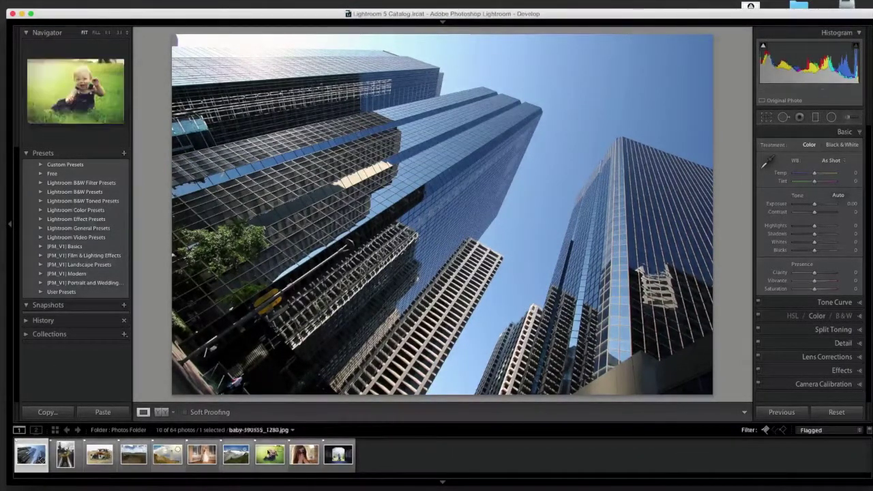
- Apply the Gotham (PictureMonk) preset from PM V1 Film & Lighting Effects to the skyscraper photo
{"action": "left_click", "coordinate": [202, 454]}
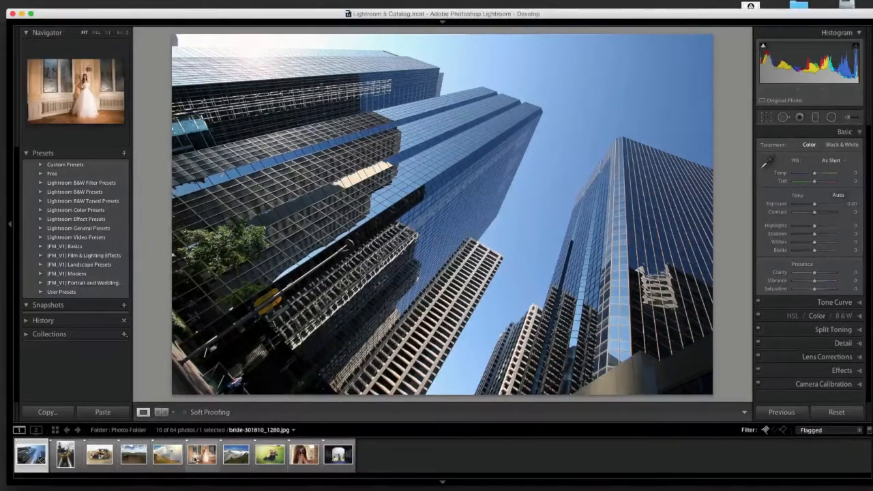
{"action": "left_click", "coordinate": [30, 455]}
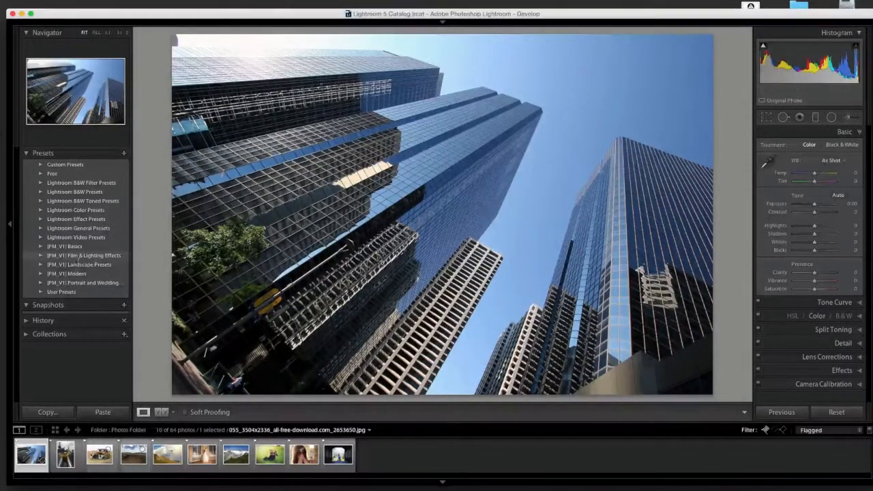
{"action": "left_click", "coordinate": [41, 255]}
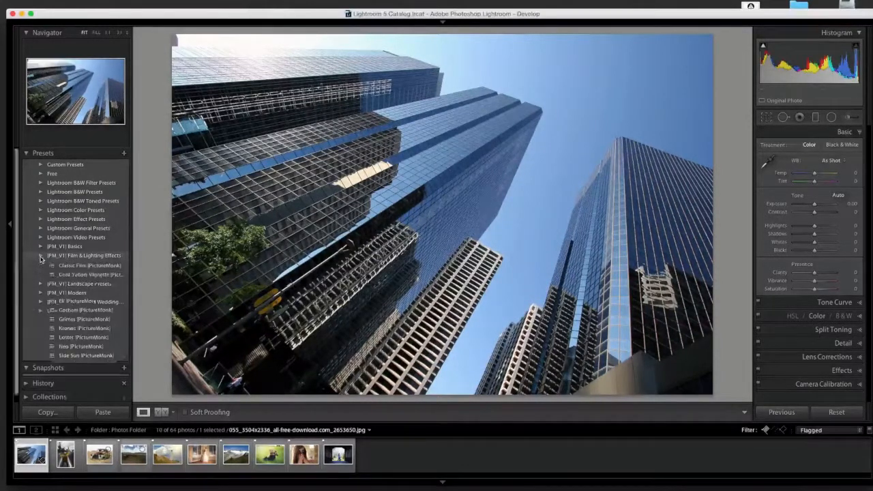
{"action": "left_click", "coordinate": [41, 254]}
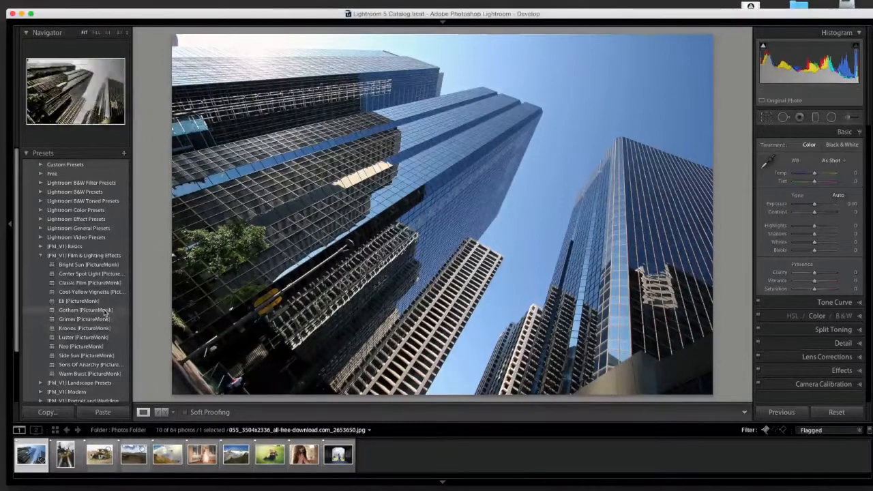
{"action": "left_click", "coordinate": [85, 310]}
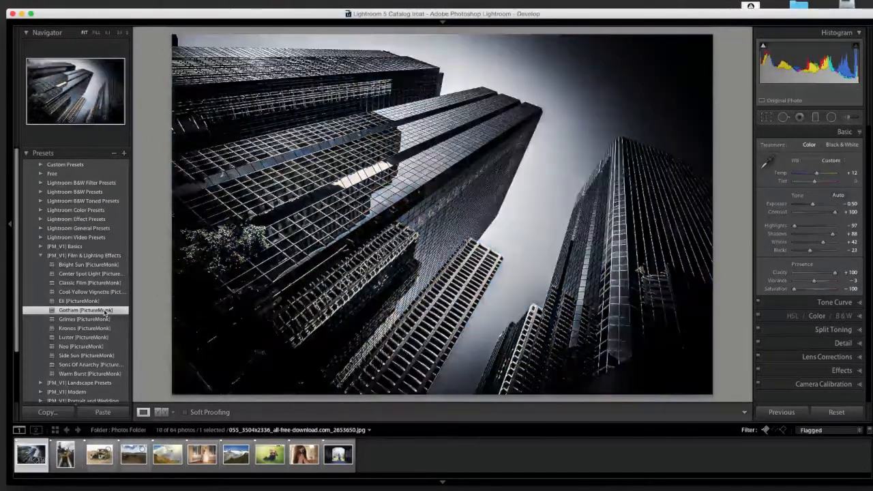
{"action": "left_click", "coordinate": [86, 310]}
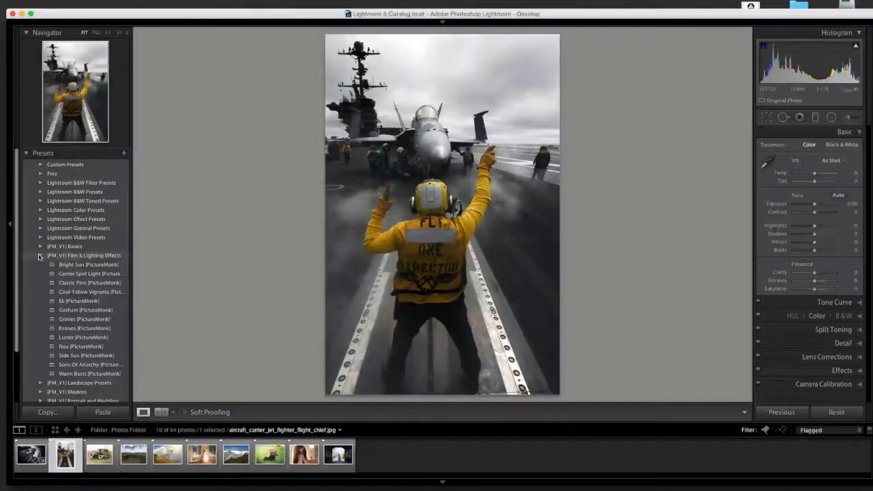
- Apply the gold-toned PM V1 Modern preset to the carrier photo, then select the rusty truck photo
{"action": "left_click", "coordinate": [41, 255]}
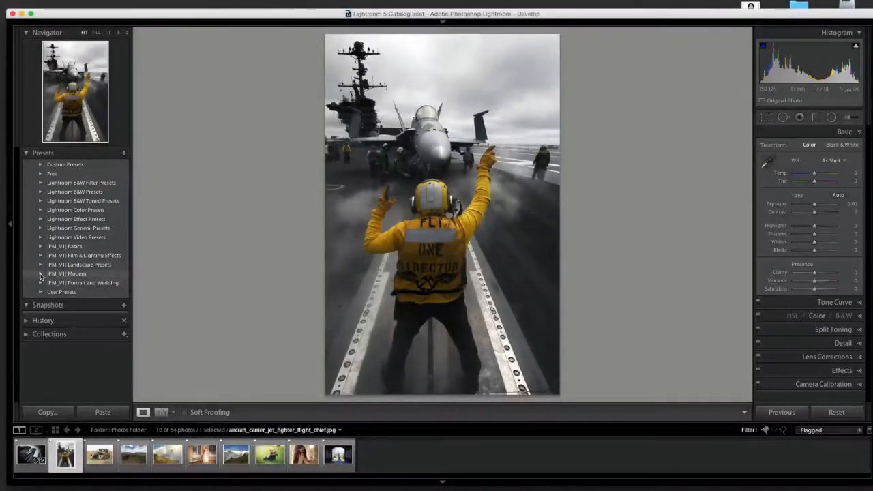
{"action": "left_click", "coordinate": [40, 273]}
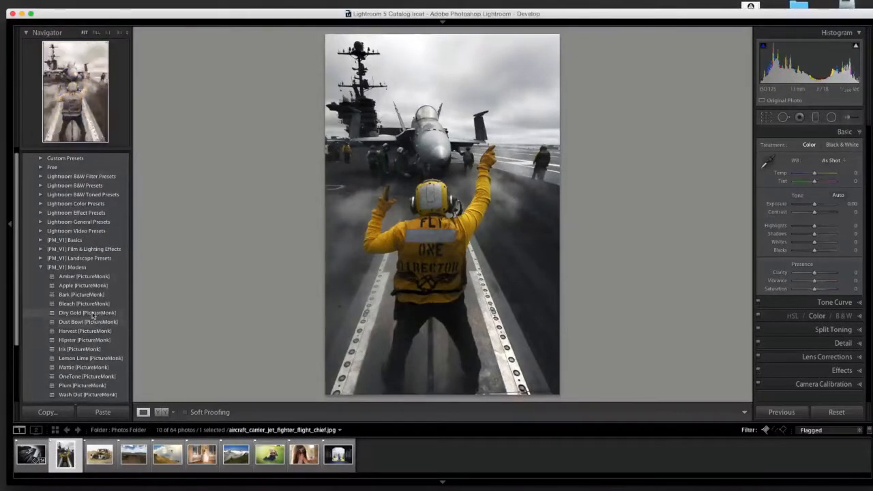
{"action": "left_click", "coordinate": [87, 312]}
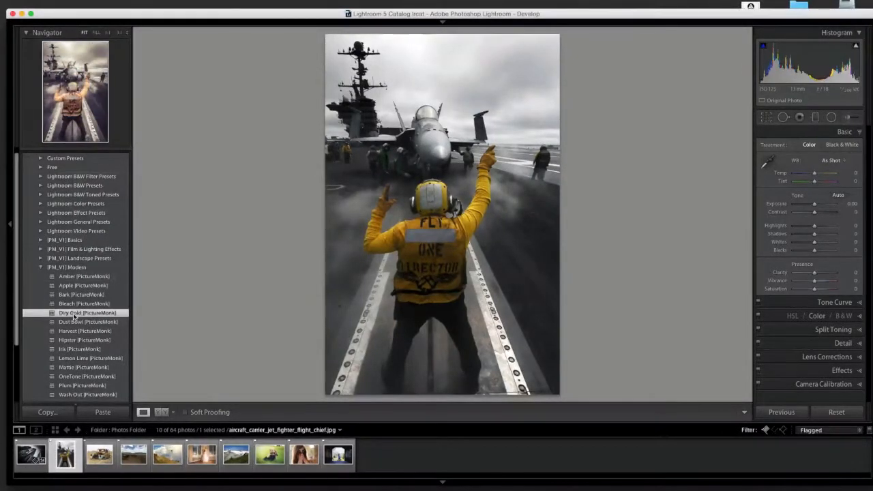
{"action": "left_click", "coordinate": [87, 312]}
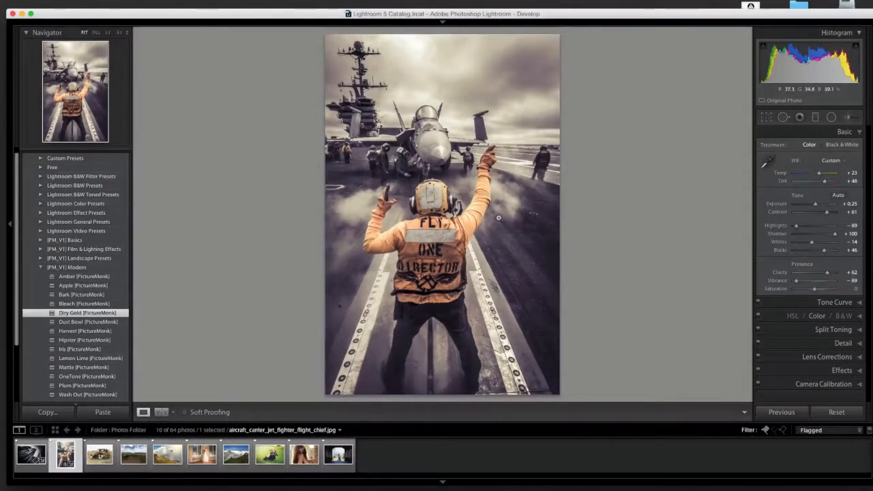
{"action": "left_click", "coordinate": [99, 455]}
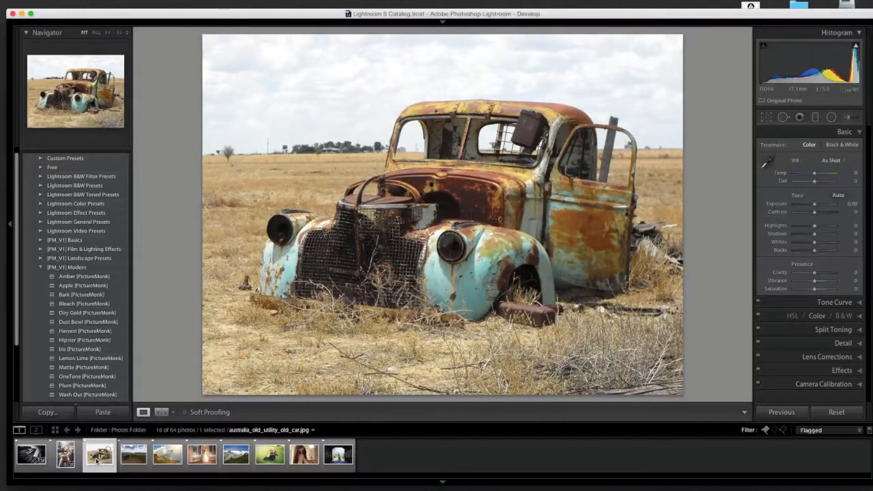
{"action": "mouse_move", "coordinate": [98, 453]}
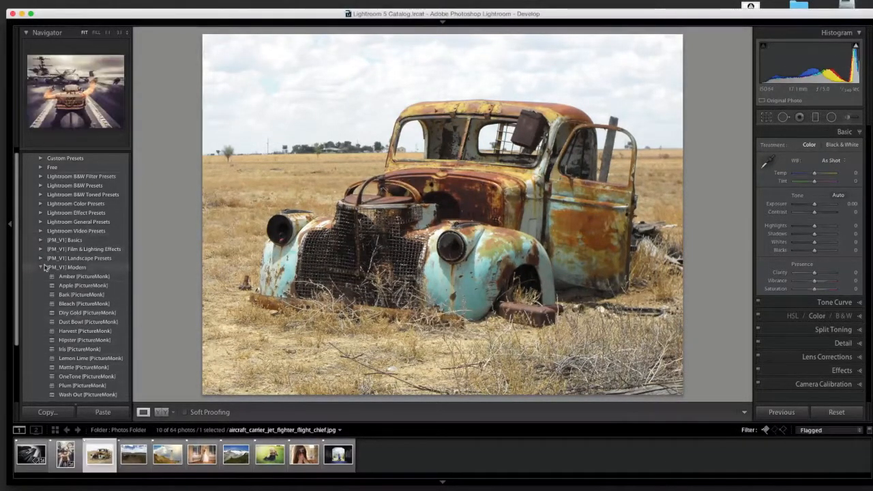
- Apply the B&W High Contrast HDR landscape preset to the rusty truck photo
{"action": "left_click", "coordinate": [68, 266]}
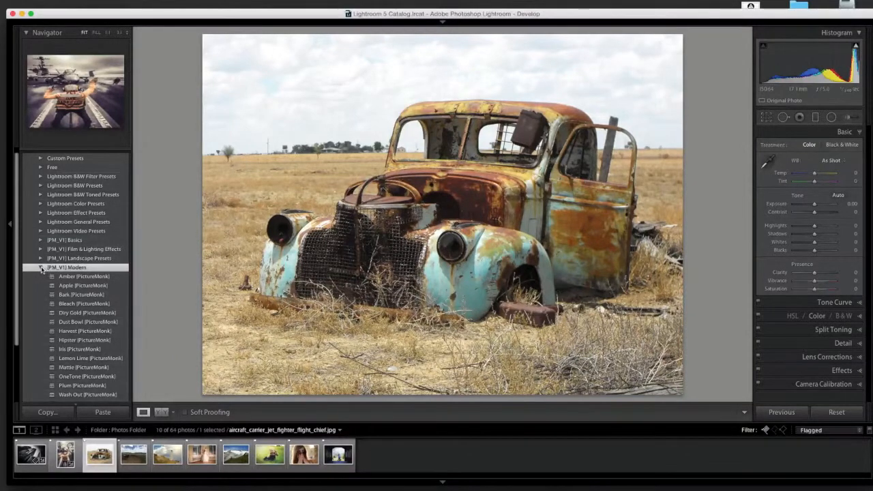
{"action": "left_click", "coordinate": [41, 265]}
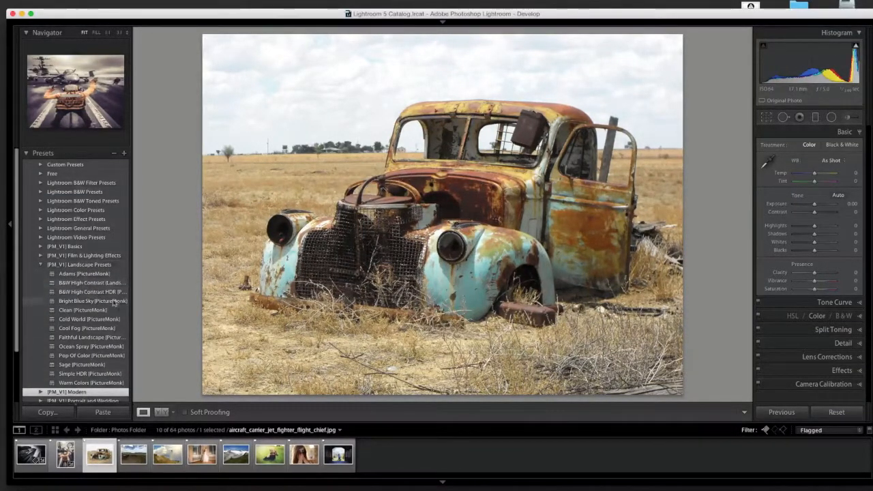
{"action": "left_click", "coordinate": [93, 292]}
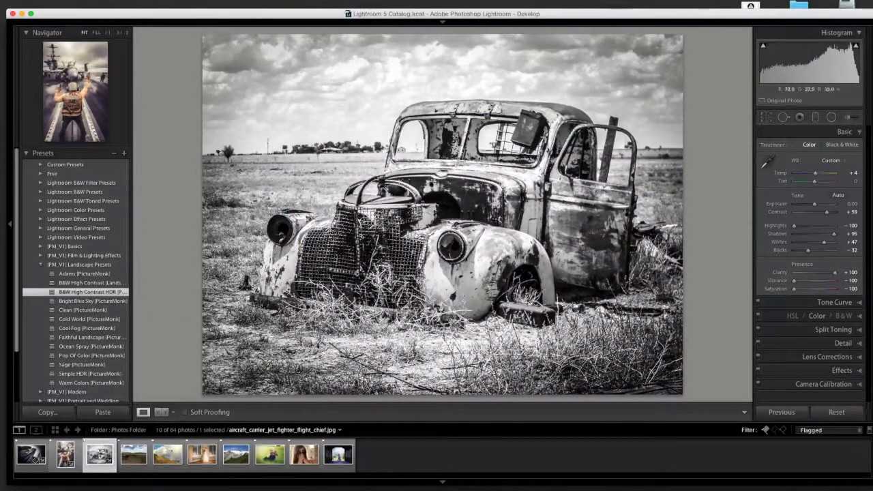
- Compare the truck before/after, return to the edited view, and select the horses photo
{"action": "left_click", "coordinate": [143, 411]}
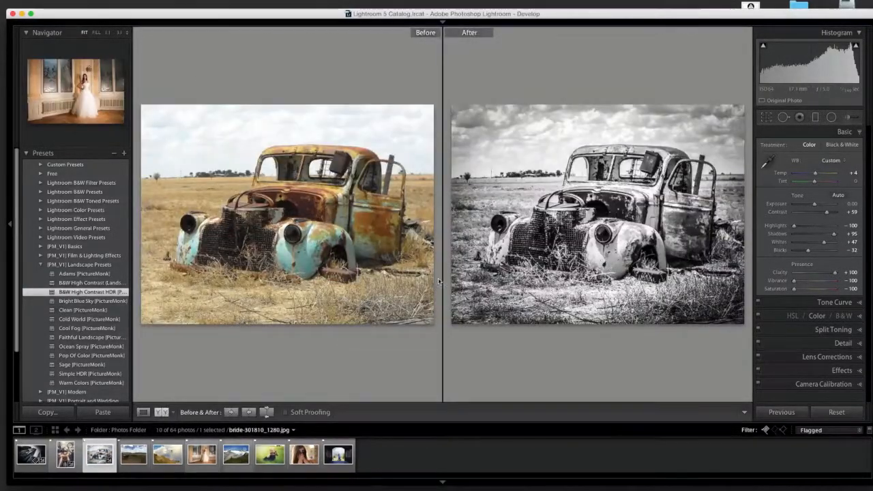
{"action": "mouse_move", "coordinate": [243, 136]}
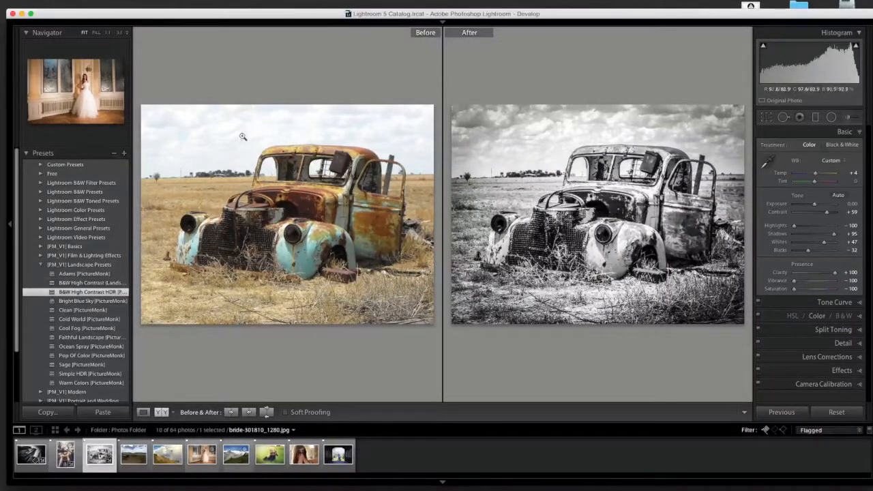
{"action": "mouse_move", "coordinate": [480, 156]}
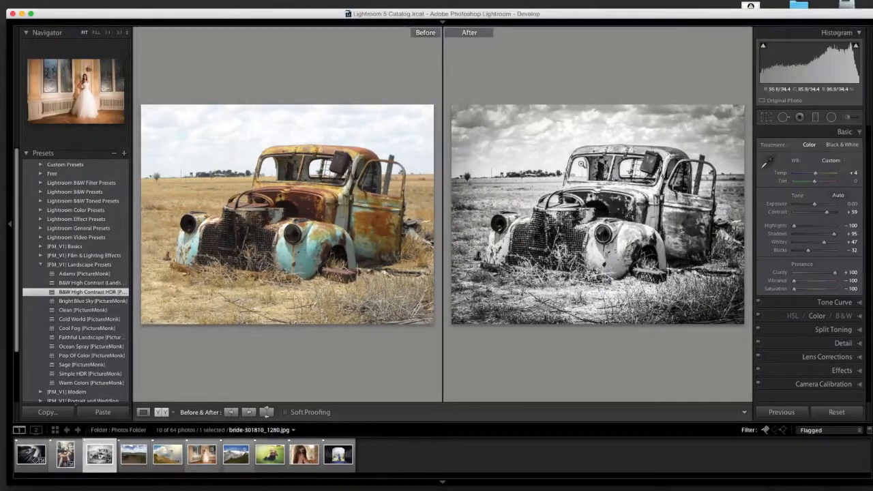
{"action": "mouse_move", "coordinate": [202, 371]}
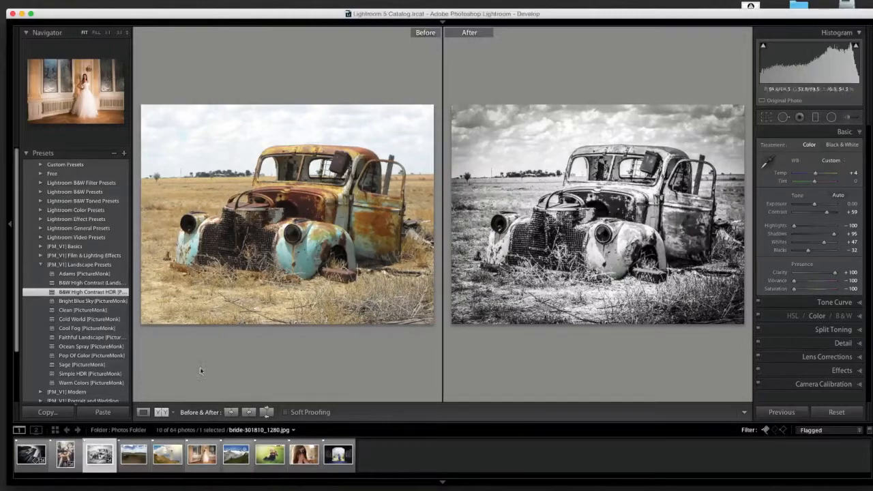
{"action": "left_click", "coordinate": [143, 411]}
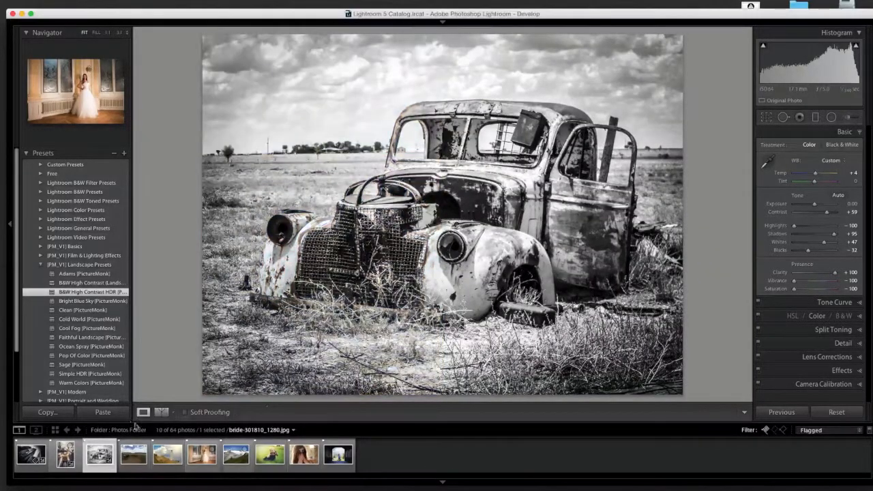
{"action": "left_click", "coordinate": [134, 454]}
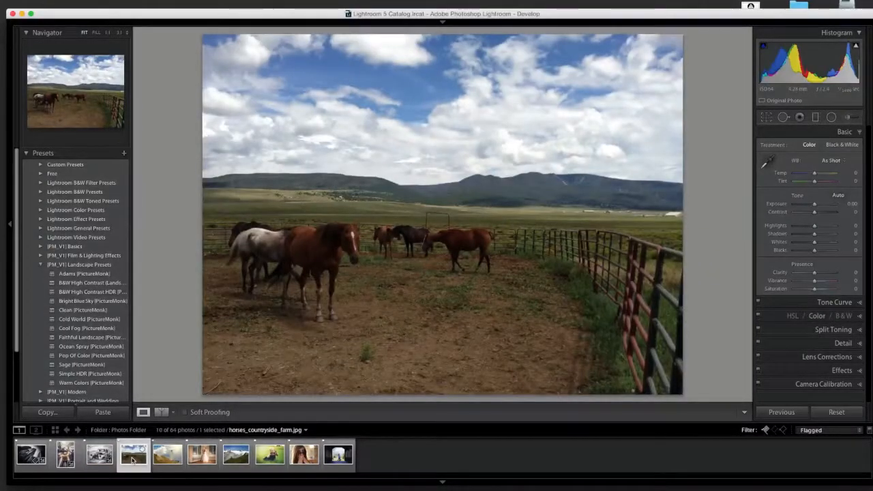
{"action": "mouse_move", "coordinate": [134, 455]}
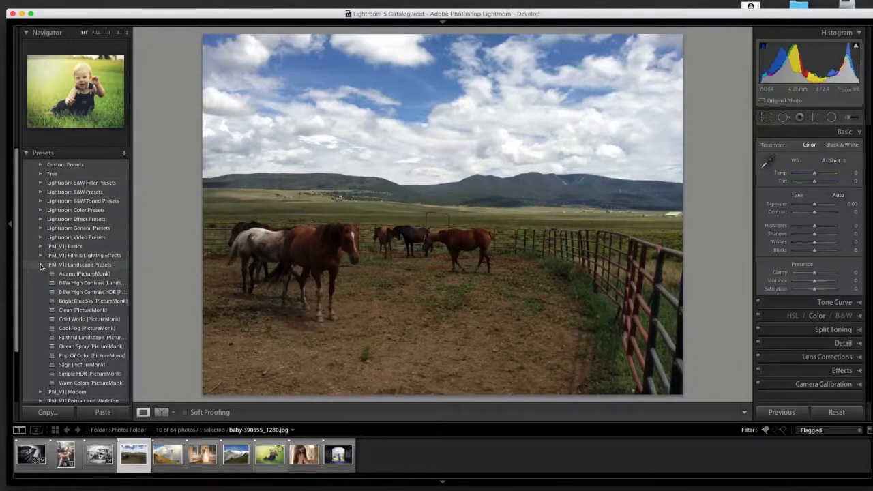
- Apply the Bark (PictureMonk) Modern preset to the horses photo and select the lighthouse photo
{"action": "left_click", "coordinate": [41, 265]}
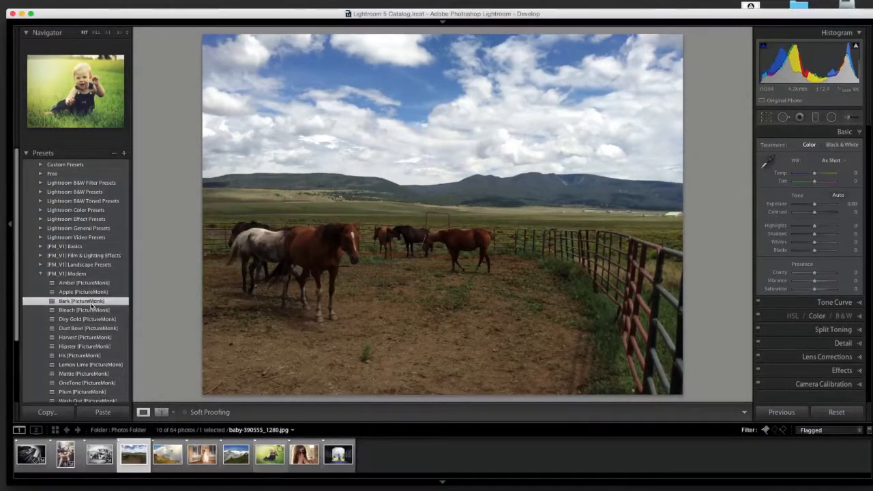
{"action": "left_click", "coordinate": [82, 301]}
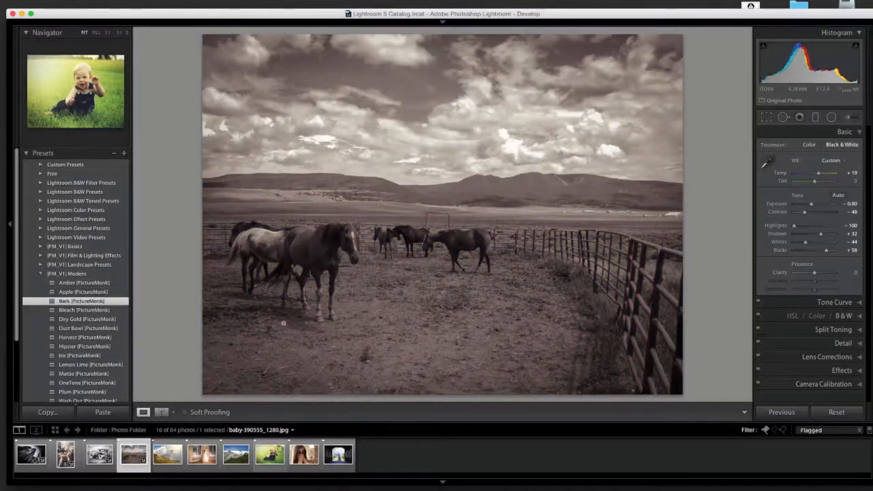
{"action": "mouse_move", "coordinate": [378, 316]}
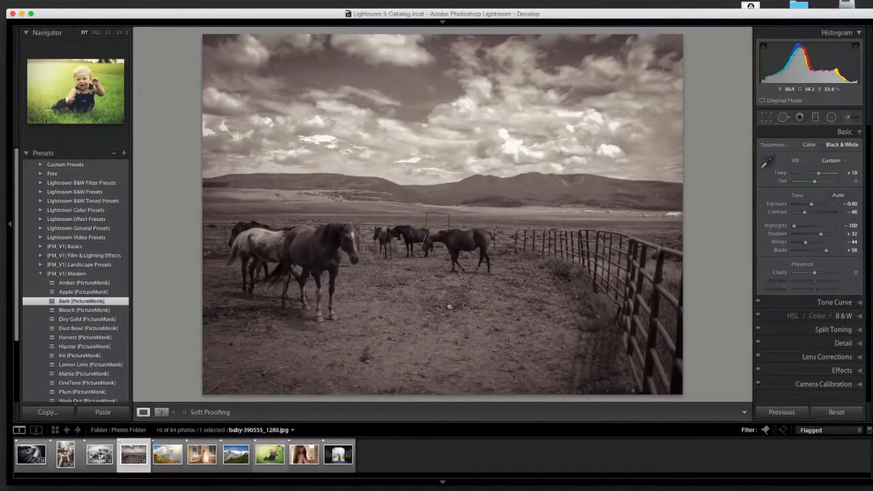
{"action": "mouse_move", "coordinate": [339, 253]}
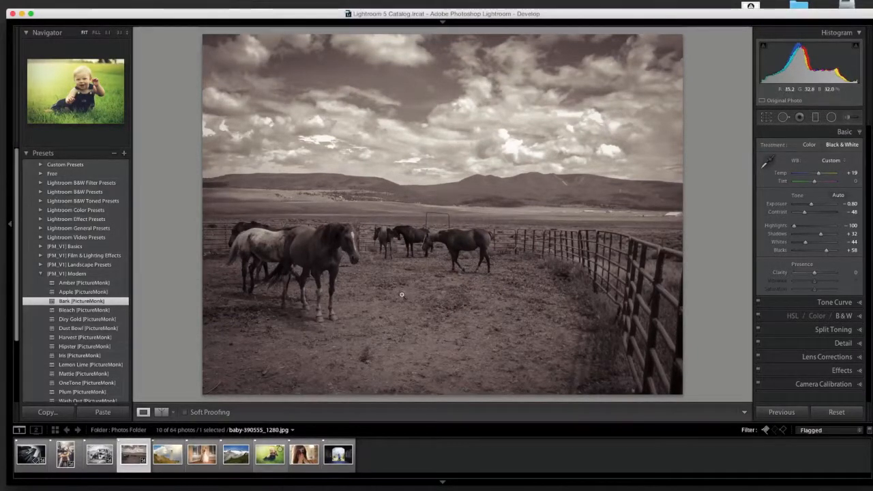
{"action": "left_click", "coordinate": [166, 454]}
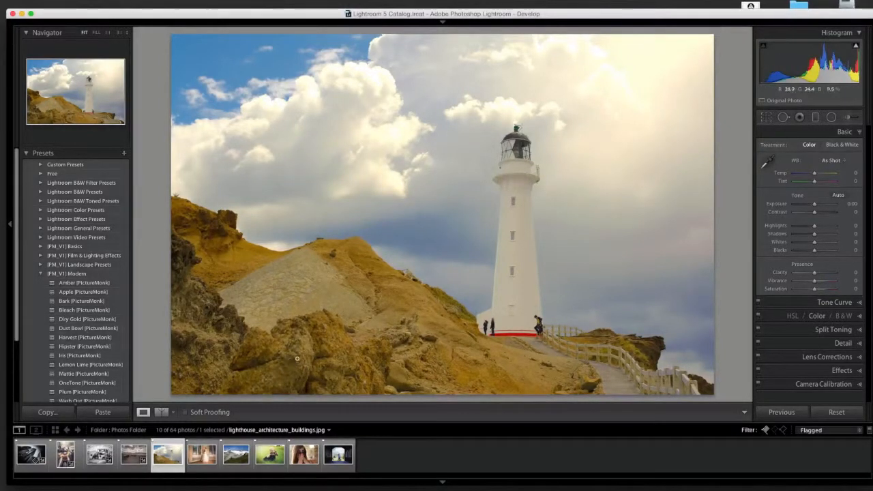
{"action": "mouse_move", "coordinate": [316, 349]}
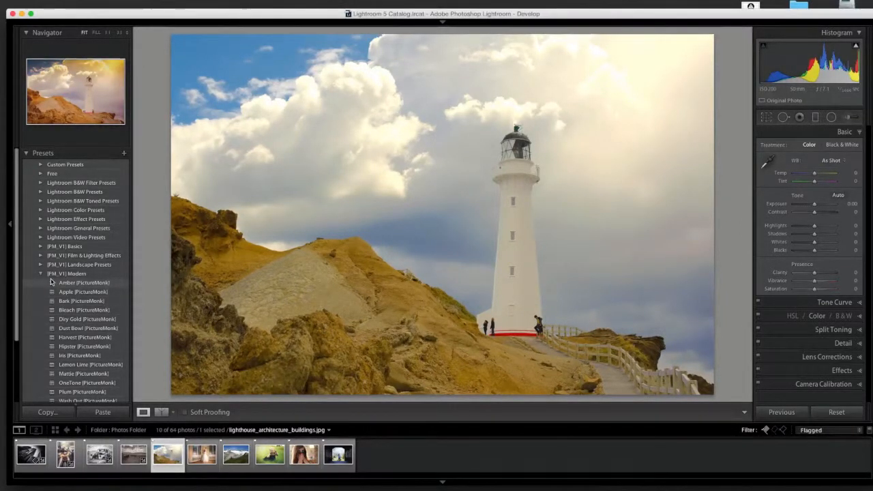
- Apply the Warm Colors landscape preset to the lighthouse and show a top/bottom before-after split
{"action": "left_click", "coordinate": [41, 273]}
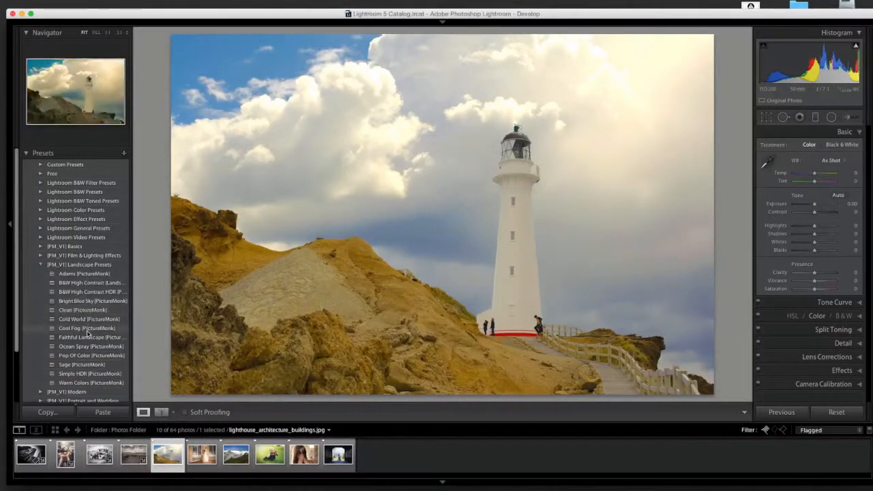
{"action": "left_click", "coordinate": [90, 382]}
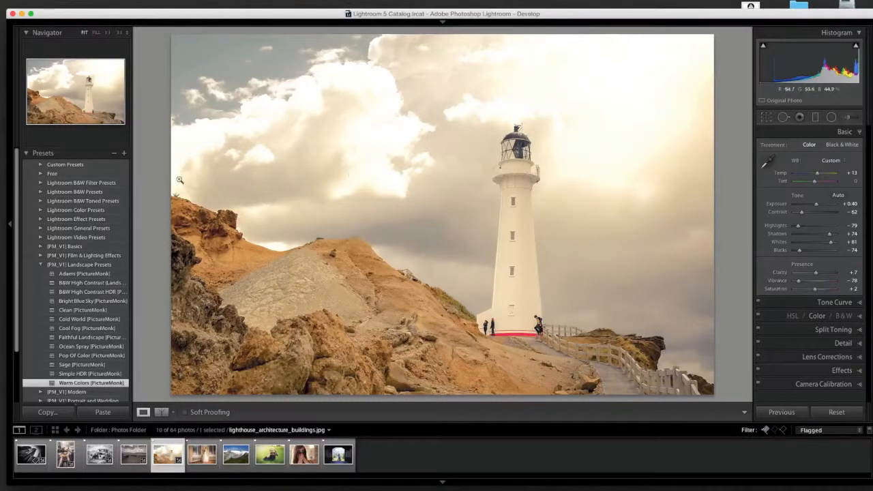
{"action": "mouse_move", "coordinate": [487, 128]}
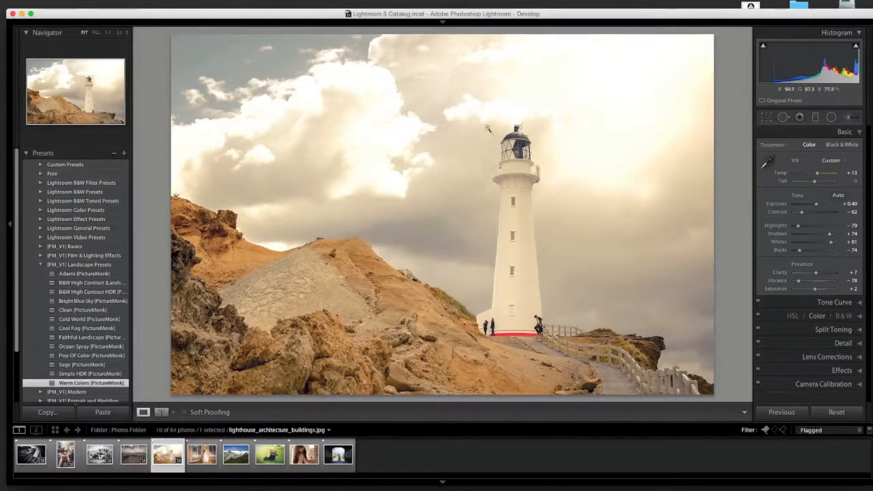
{"action": "left_click", "coordinate": [161, 412]}
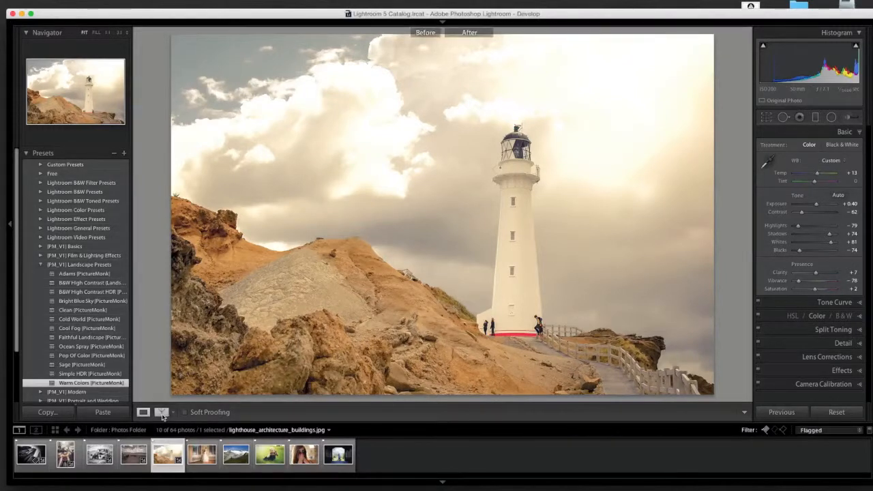
{"action": "left_click", "coordinate": [161, 411]}
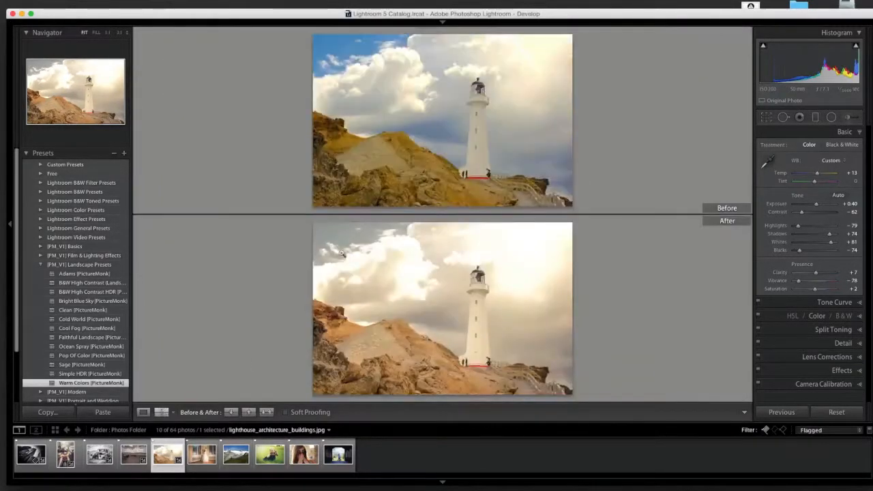
{"action": "mouse_move", "coordinate": [496, 332]}
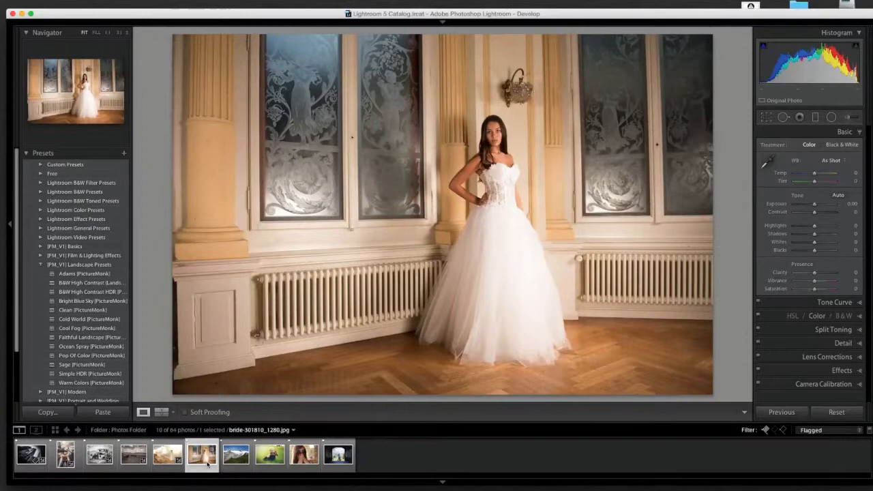
- Apply the Coco (PictureMonk) Portrait and Wedding preset to the bride photo
{"action": "left_click", "coordinate": [202, 454]}
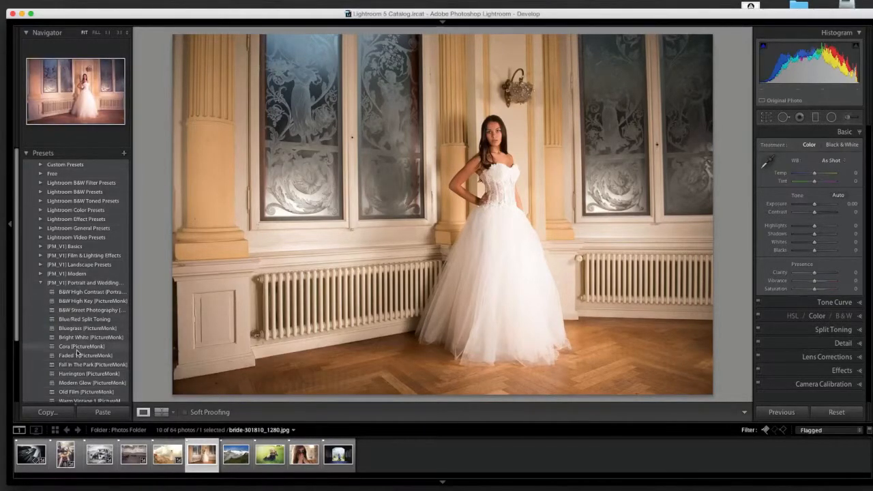
{"action": "left_click", "coordinate": [82, 347]}
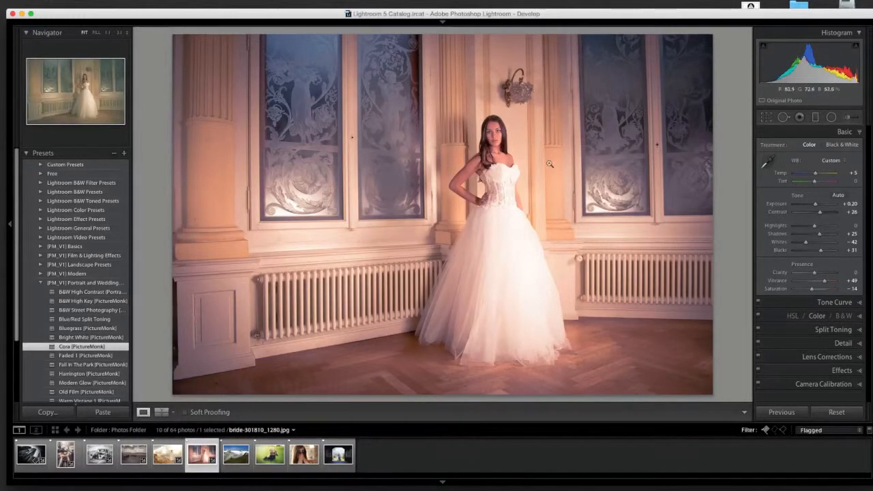
{"action": "mouse_move", "coordinate": [475, 150]}
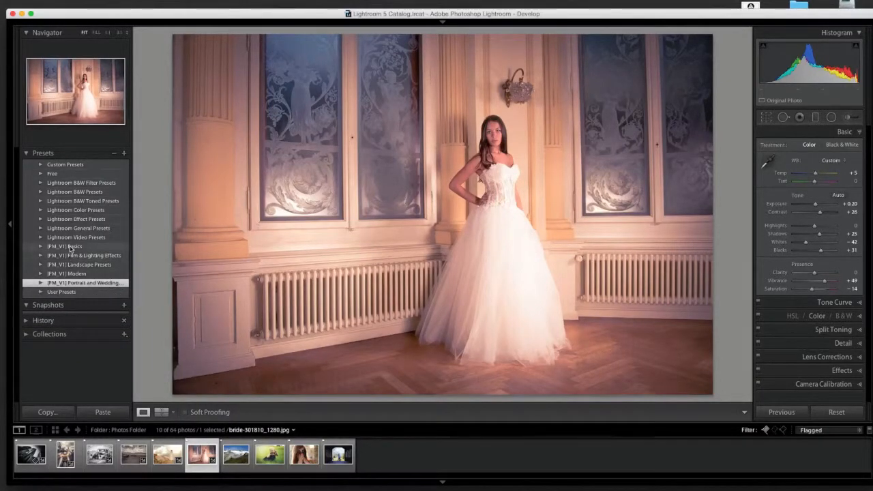
- Add the Instant Soft Glow Basics preset to the bride photo and select the mountain photo
{"action": "left_click", "coordinate": [64, 245]}
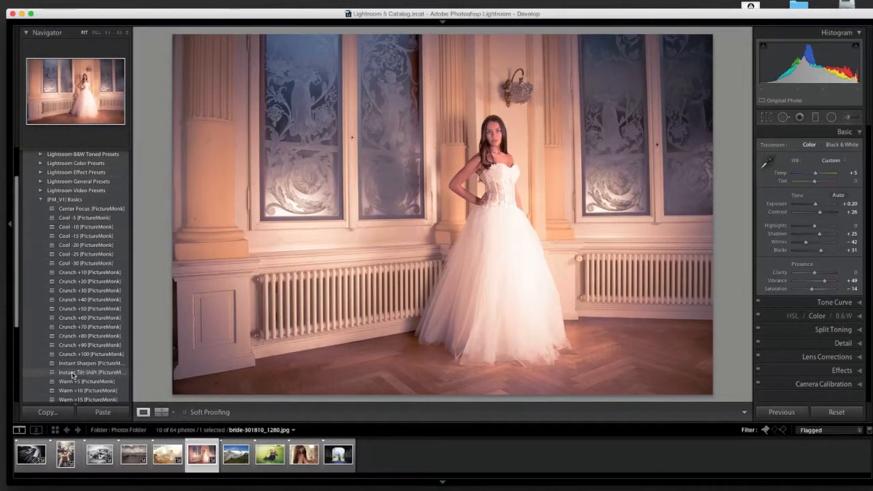
{"action": "left_click", "coordinate": [93, 372]}
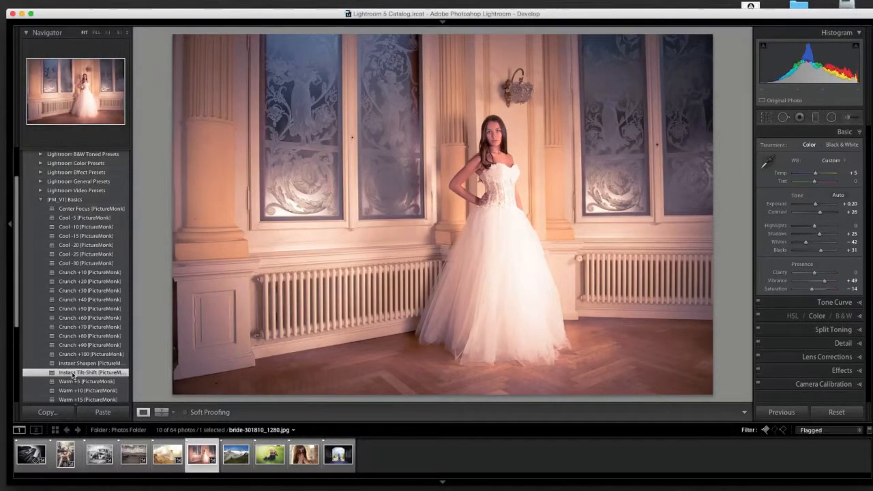
{"action": "left_click", "coordinate": [90, 373]}
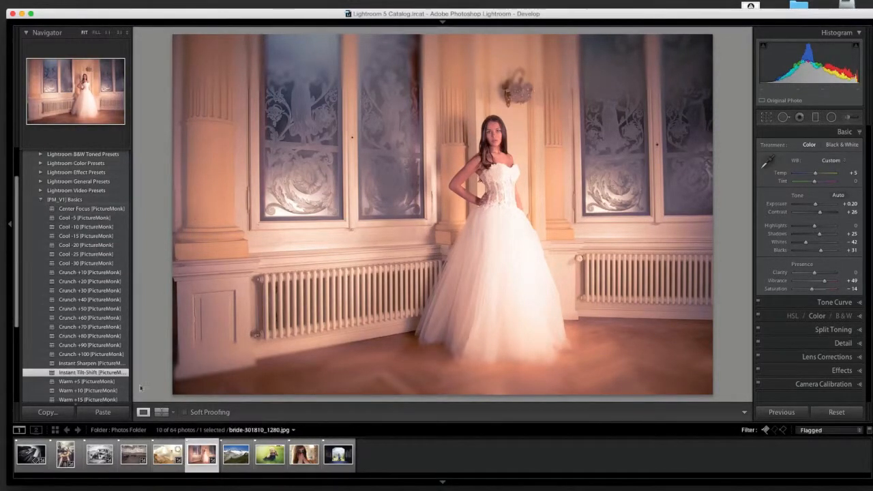
{"action": "left_click", "coordinate": [235, 454]}
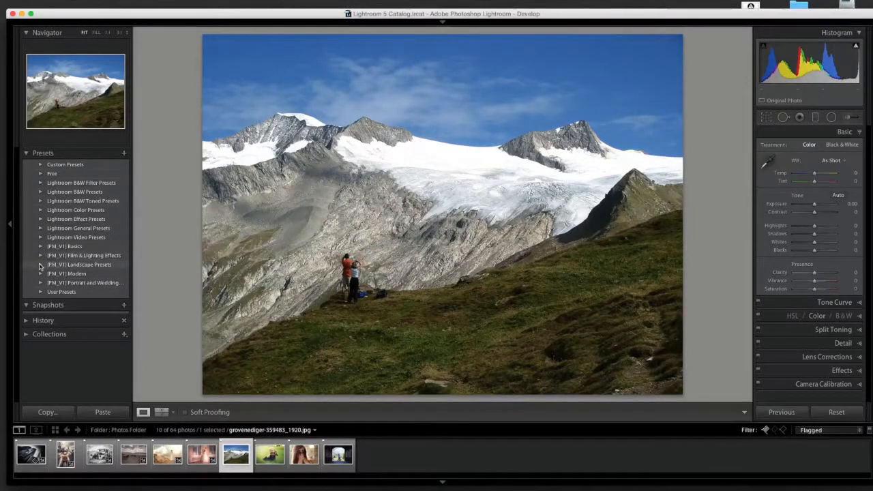
- Apply the Adams (PictureMonk) landscape preset to the mountain photo and select the baby photo
{"action": "left_click", "coordinate": [41, 264]}
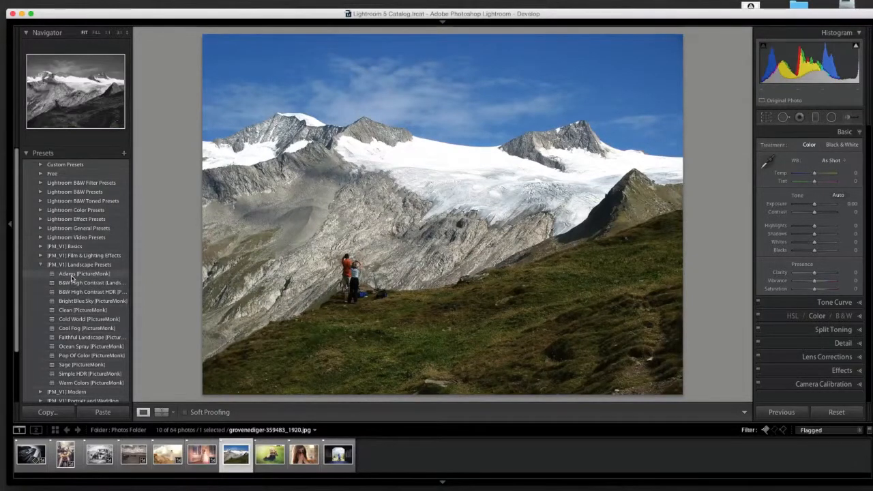
{"action": "left_click", "coordinate": [75, 272]}
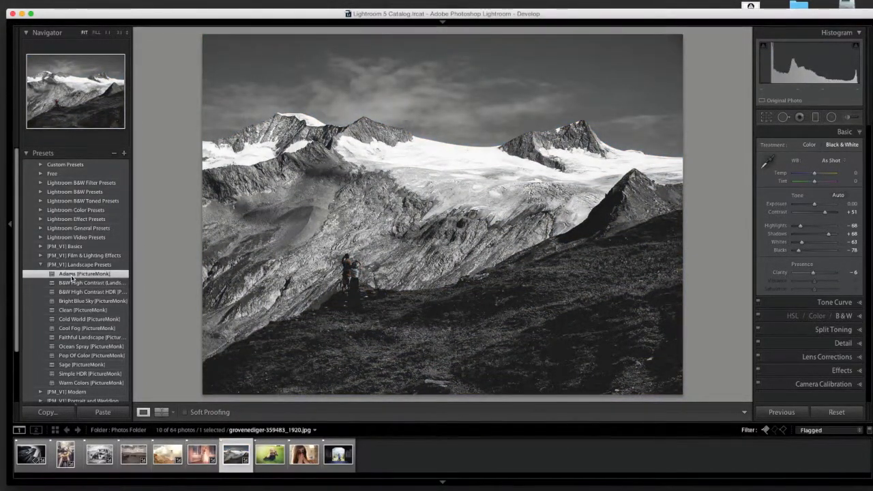
{"action": "left_click", "coordinate": [85, 273]}
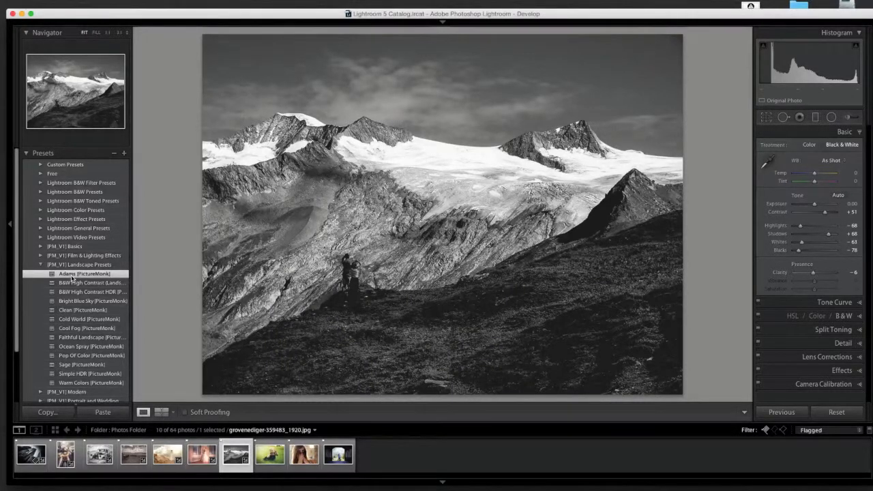
{"action": "left_click", "coordinate": [85, 272]}
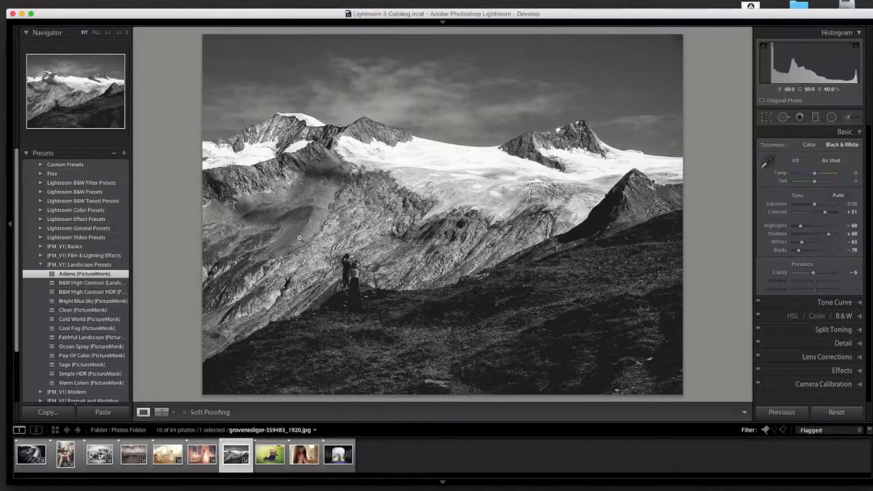
{"action": "left_click", "coordinate": [270, 454]}
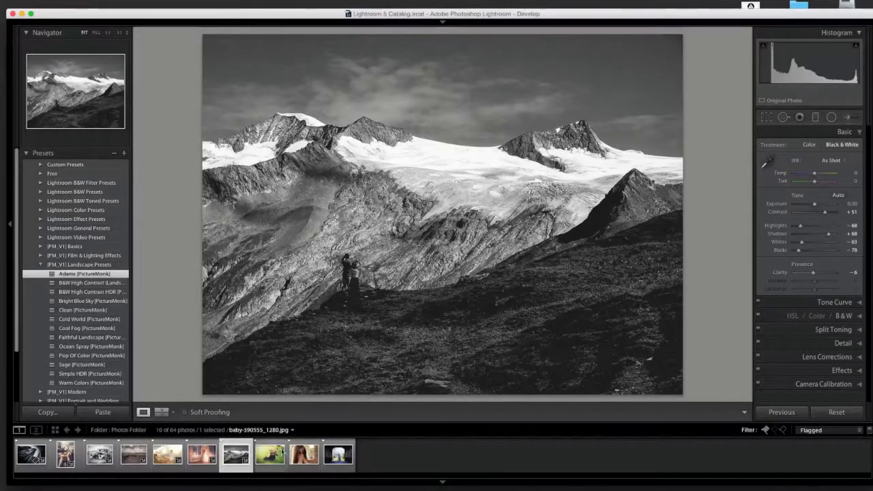
- Apply the Modern Glow (PictureMonk) Portrait and Wedding preset to the baby-in-grass photo
{"action": "left_click", "coordinate": [269, 454]}
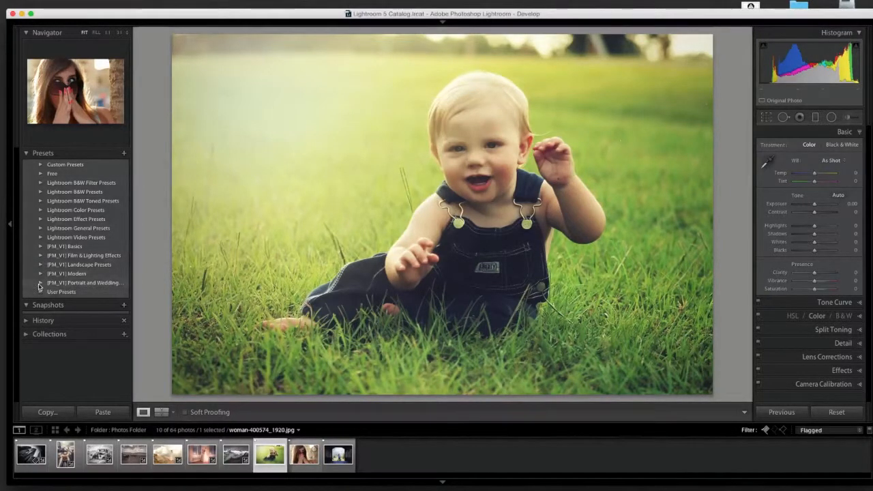
{"action": "left_click", "coordinate": [41, 282]}
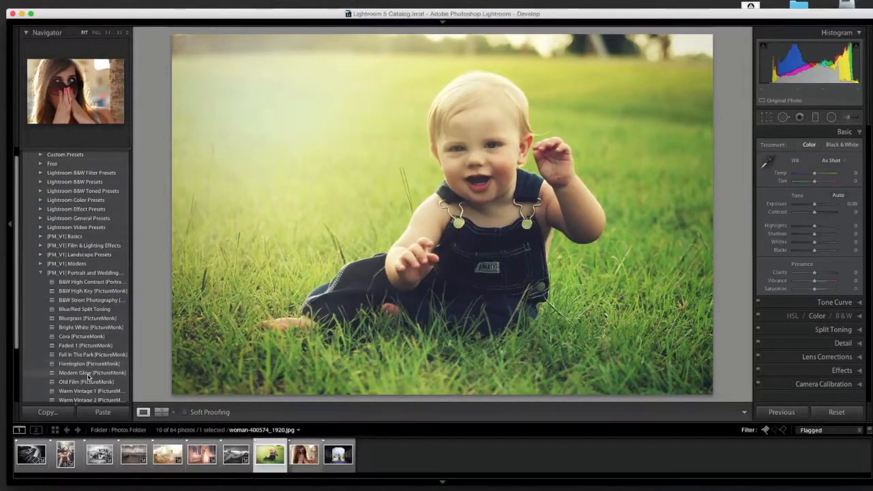
{"action": "left_click", "coordinate": [93, 373]}
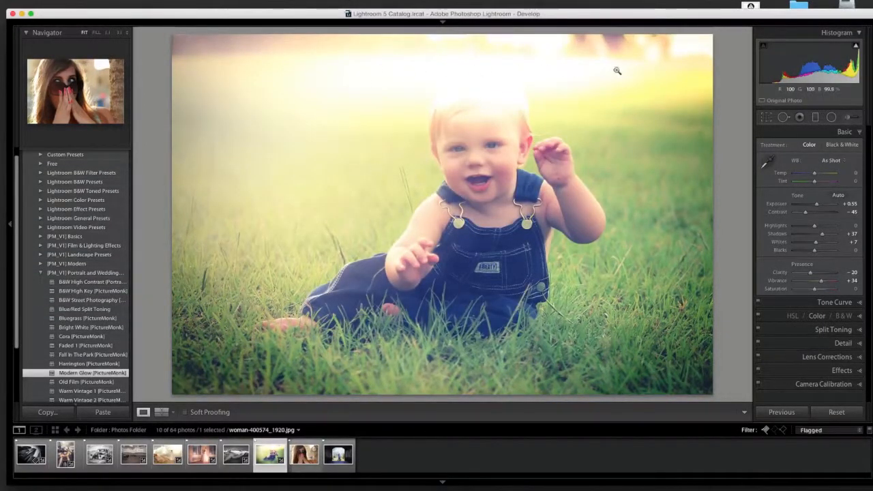
{"action": "mouse_move", "coordinate": [478, 83]}
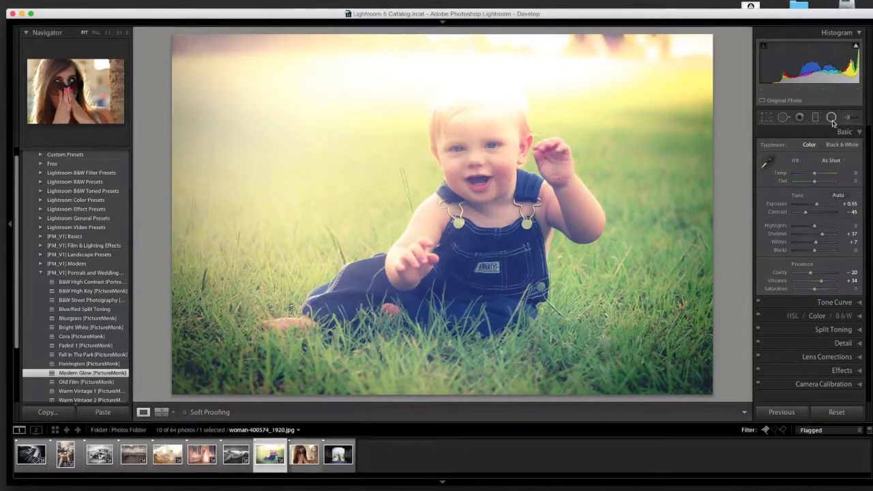
- Drag the lens-flare radial filter pin toward the upper left of the baby photo and finish
{"action": "left_click", "coordinate": [832, 117]}
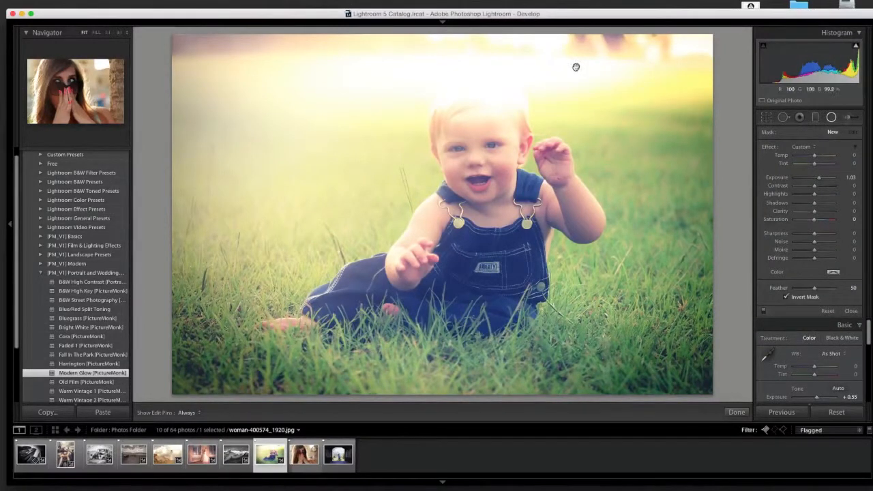
{"action": "left_click_drag", "start_coordinate": [576, 65], "coordinate": [381, 75]}
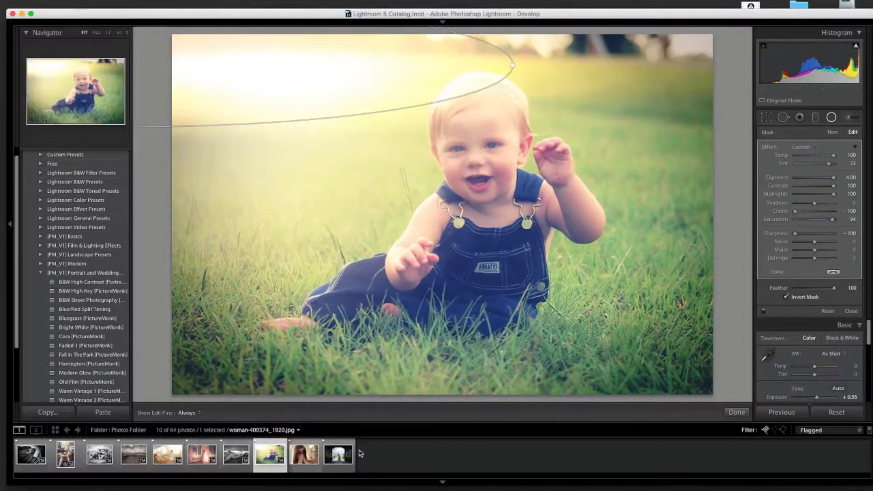
{"action": "left_click", "coordinate": [736, 412]}
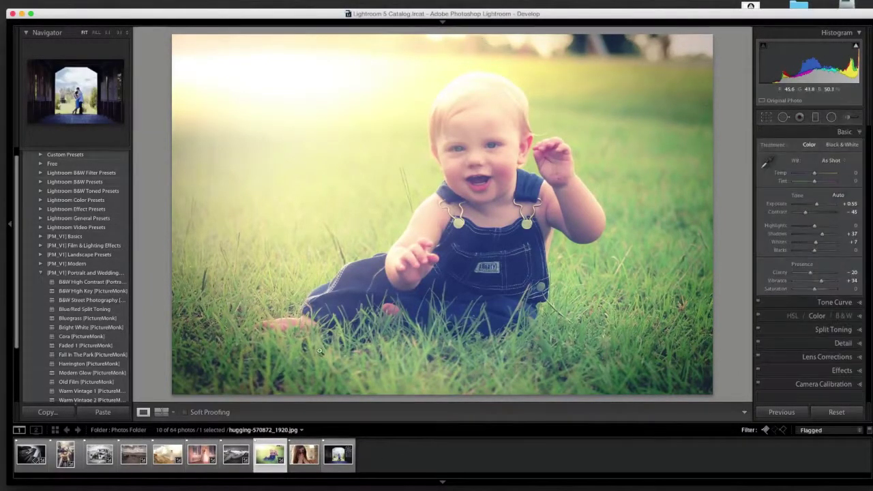
- Show the toddler-on-grass photo in Before/After view beside its hazy, glowing edit
{"action": "left_click", "coordinate": [161, 412]}
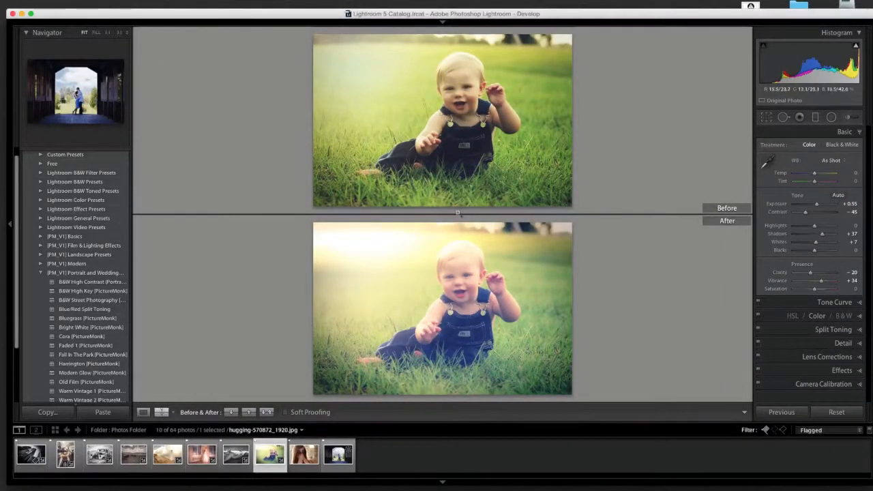
{"action": "mouse_move", "coordinate": [360, 258]}
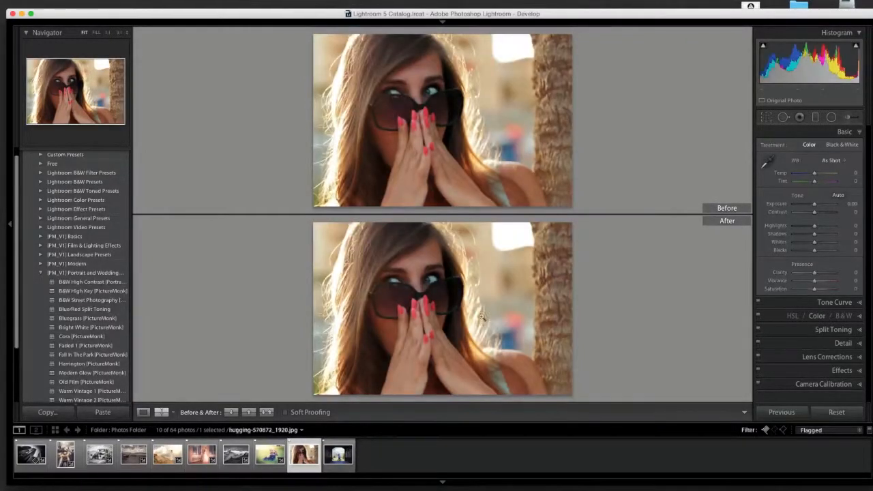
- Back in Loupe view, apply a warm faded preset from [PM_V1] Film & Lighting Effects to the sunglasses portrait
{"action": "left_click", "coordinate": [143, 412]}
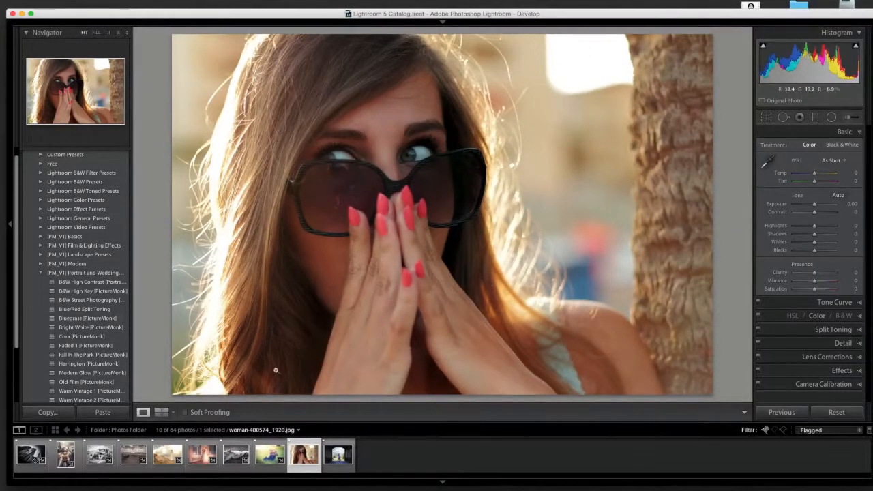
{"action": "left_click", "coordinate": [41, 273]}
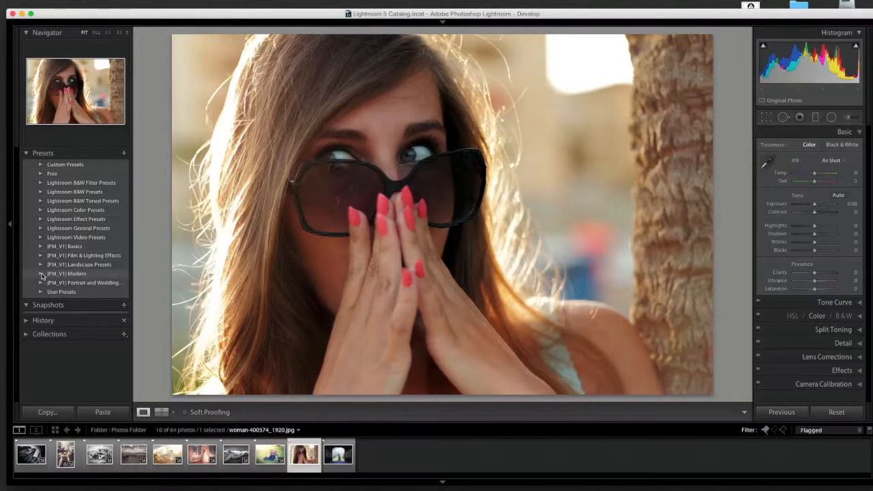
{"action": "left_click", "coordinate": [41, 255]}
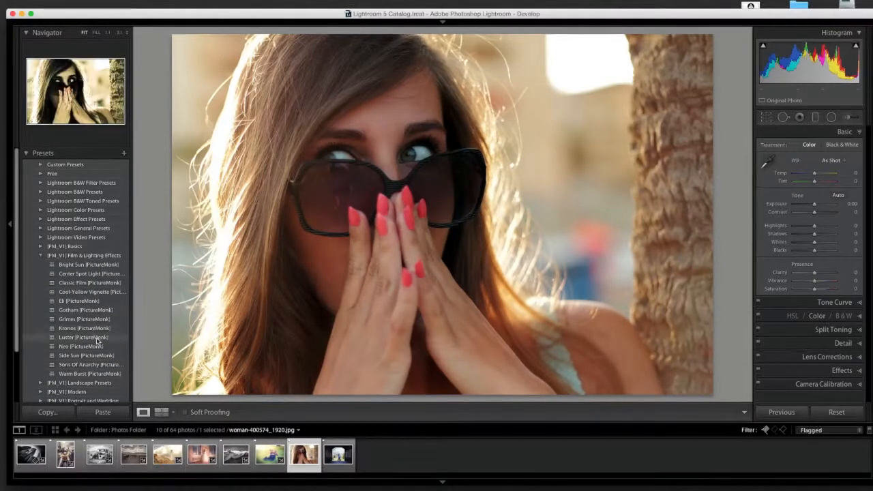
{"action": "left_click", "coordinate": [84, 337]}
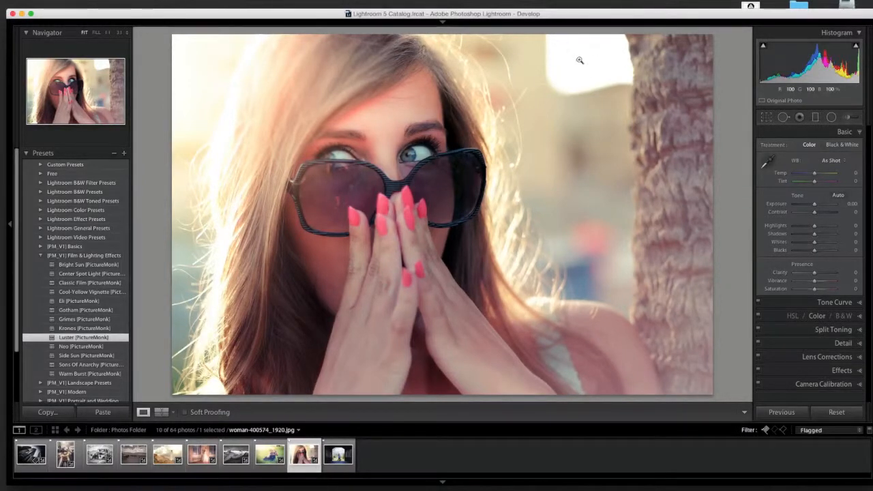
- Activate the Radial Filter tool to reveal the portrait's lens-flare glow filter
{"action": "left_click", "coordinate": [832, 117]}
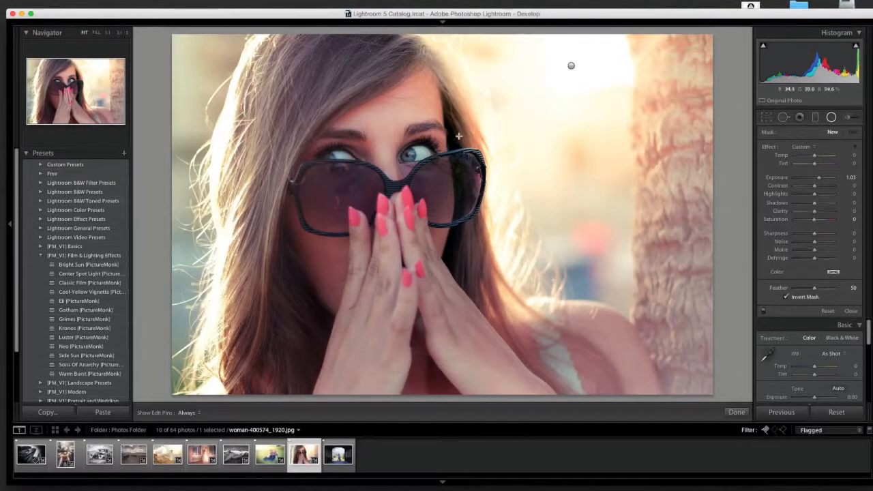
{"action": "mouse_move", "coordinate": [461, 193]}
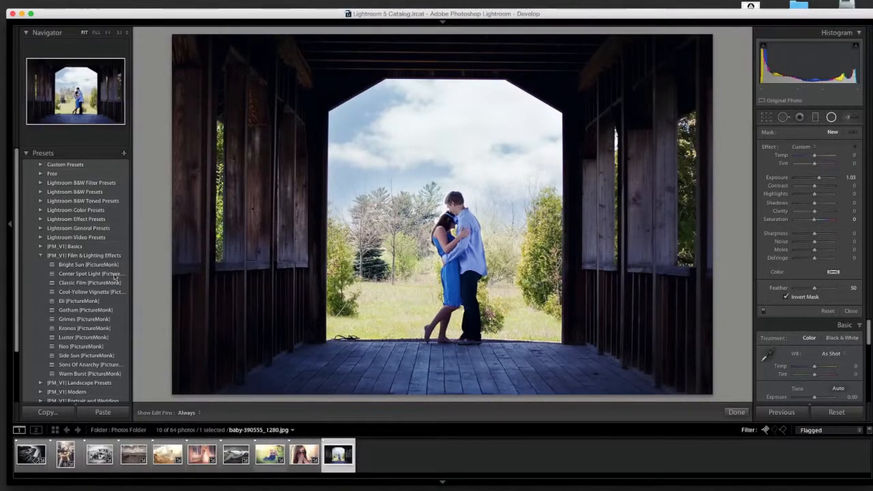
- Apply the Amber (PictureMonk) preset from [PM_V1] Modern to the covered bridge photo, then collapse the folder
{"action": "left_click", "coordinate": [41, 255]}
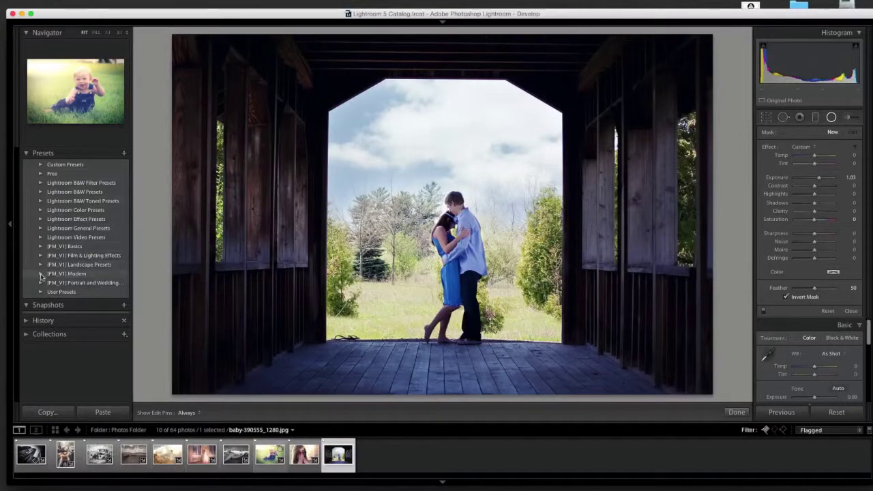
{"action": "left_click", "coordinate": [41, 272]}
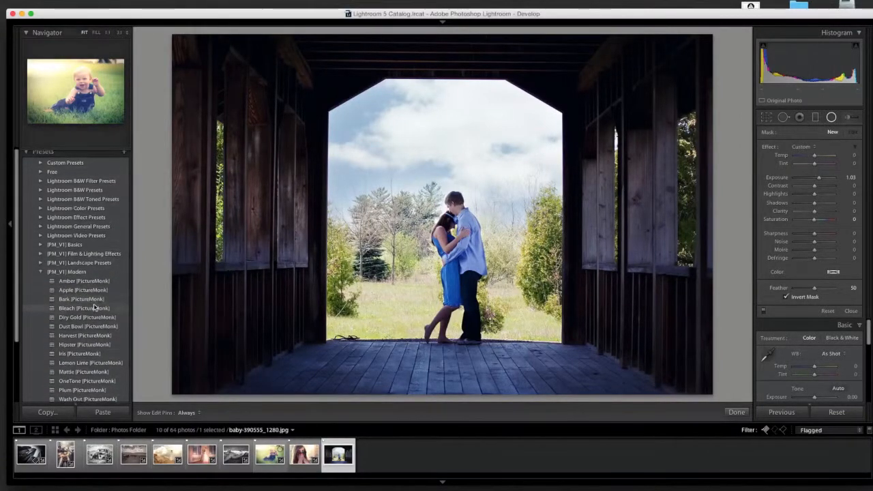
{"action": "left_click", "coordinate": [85, 281]}
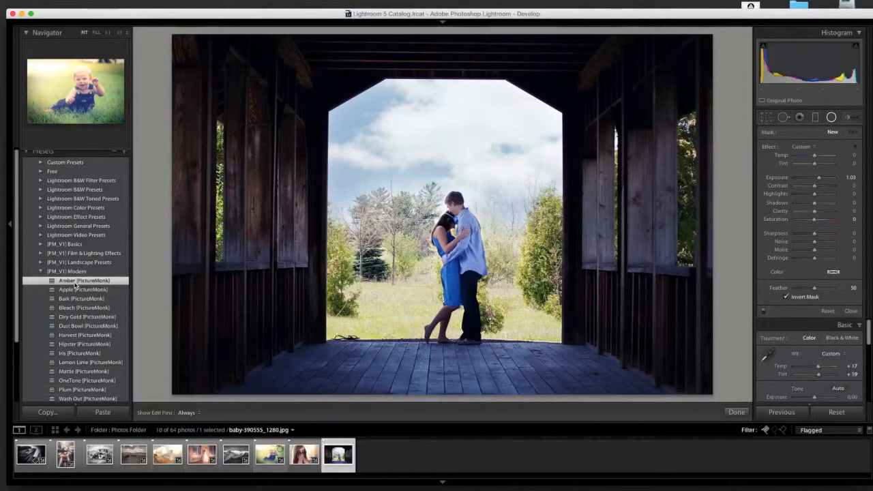
{"action": "left_click", "coordinate": [83, 281]}
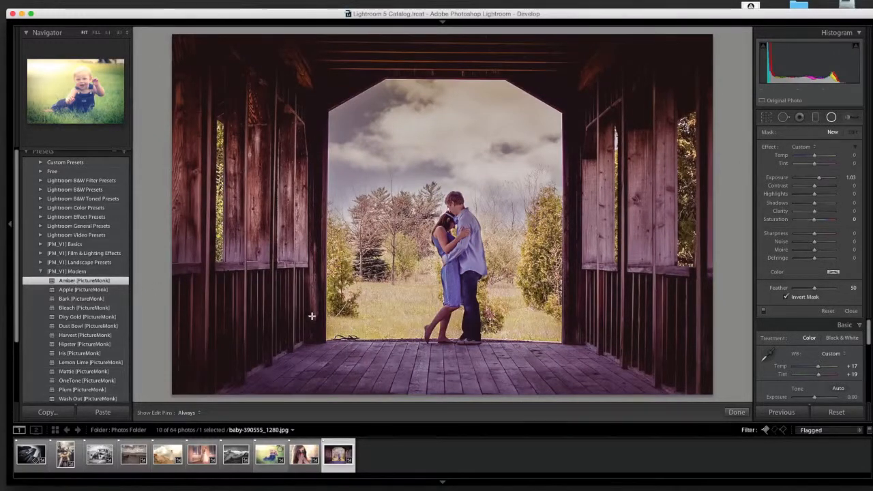
{"action": "mouse_move", "coordinate": [641, 243]}
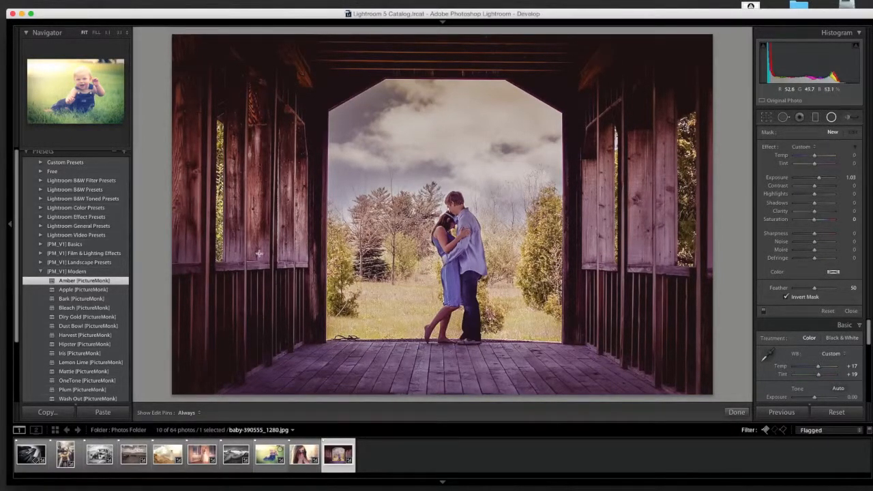
{"action": "mouse_move", "coordinate": [646, 256]}
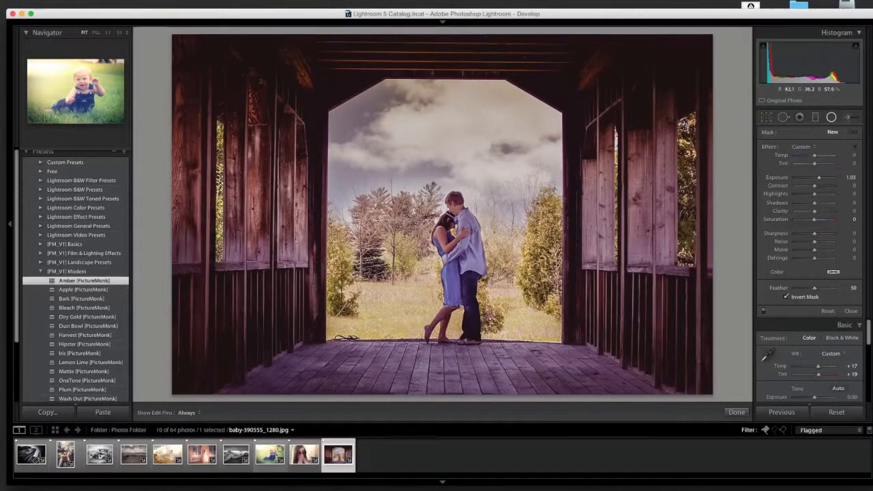
{"action": "left_click", "coordinate": [41, 272]}
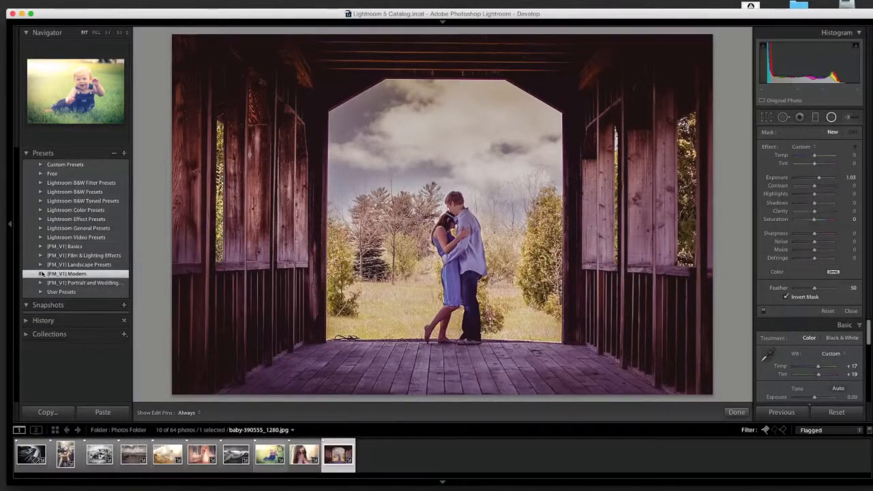